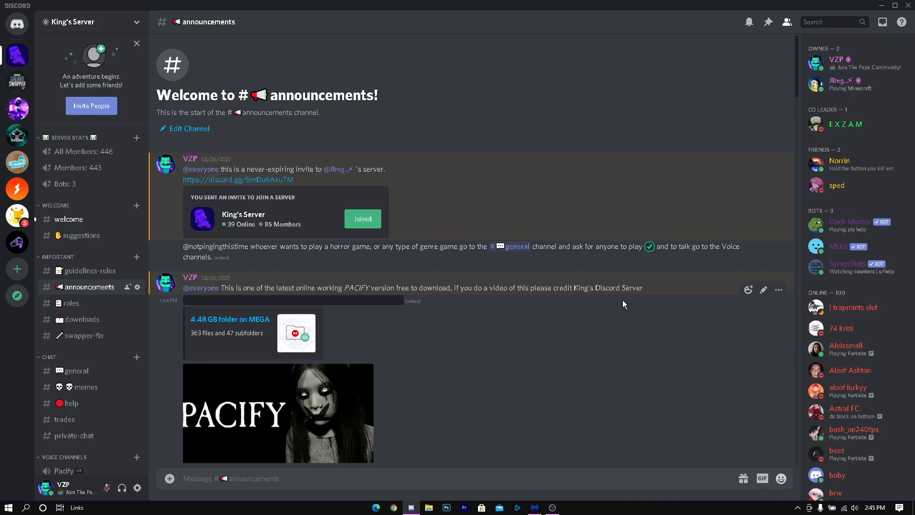
mouse_move(549, 201)
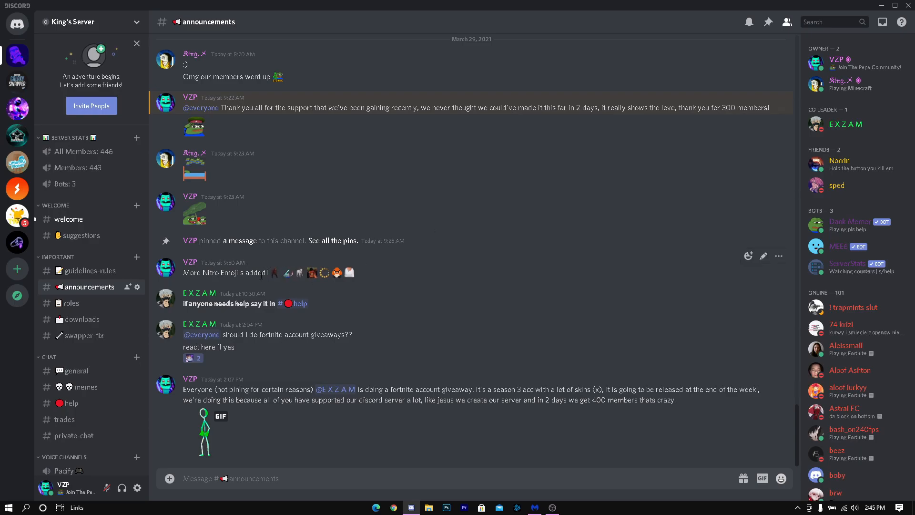
Step: Switch King's Server to the #downloads channel and scroll through its posts
click(80, 318)
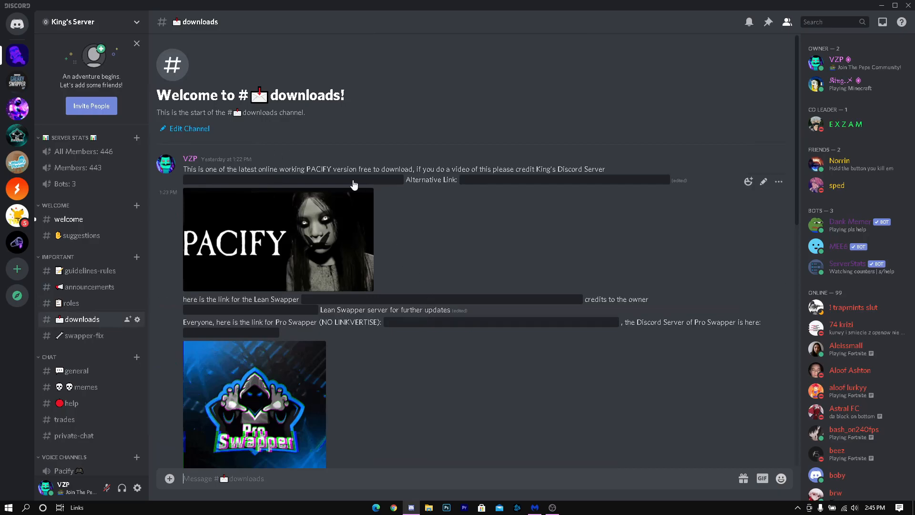
scroll(down, 3)
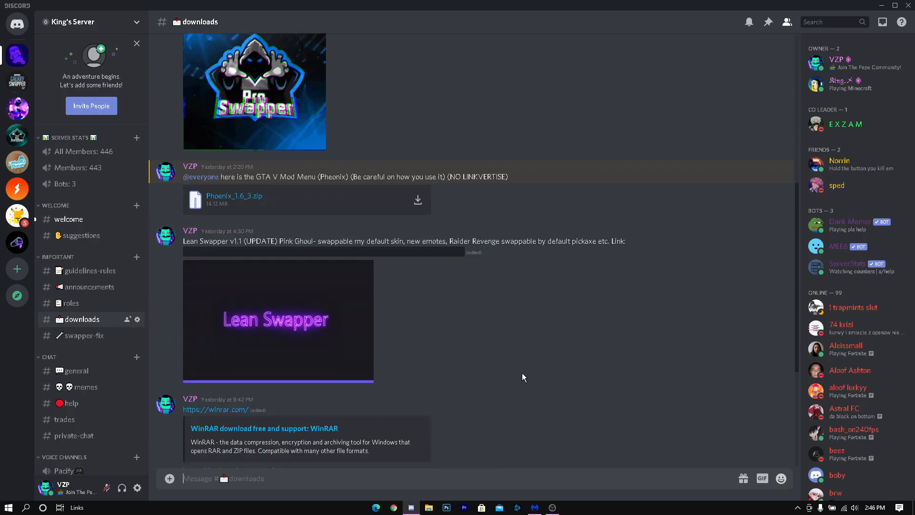
mouse_move(465, 341)
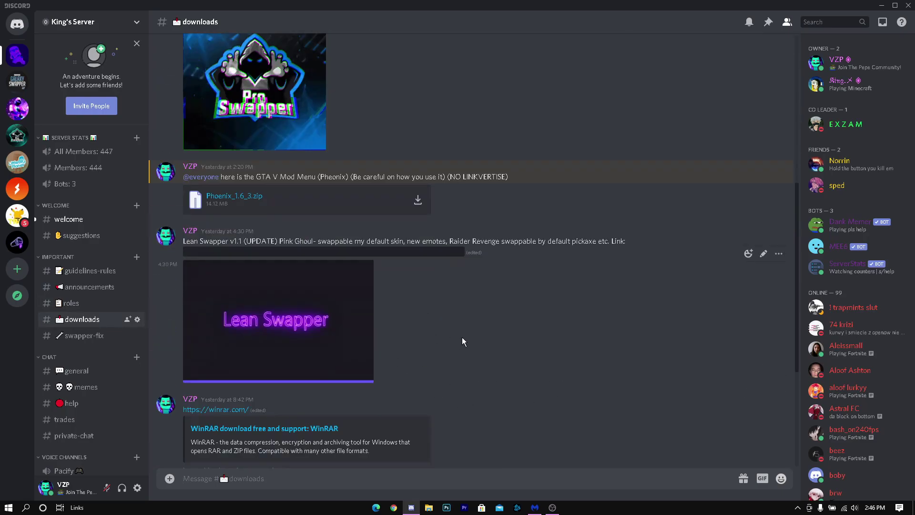
mouse_move(416, 334)
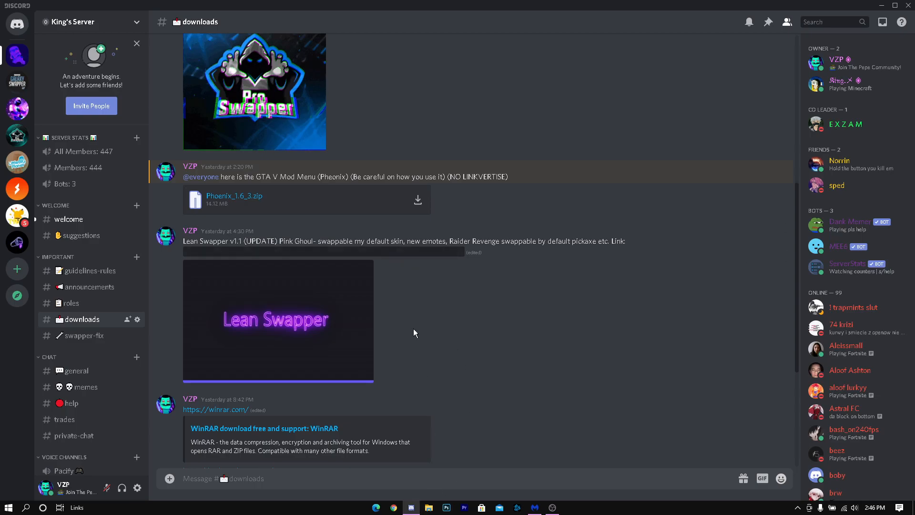
Step: Create a new folder in Downloads, move Twitch Follow Bot into it, and enter the inner bot folder
click(410, 507)
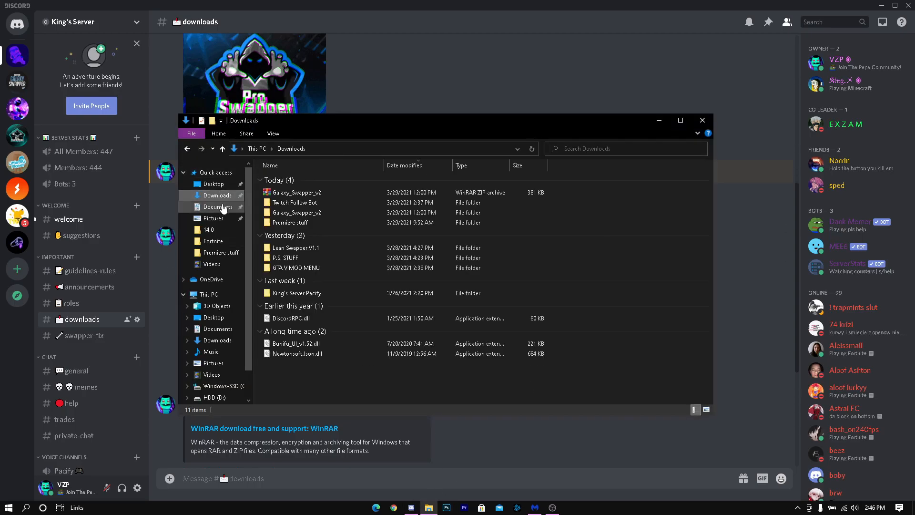
click(294, 202)
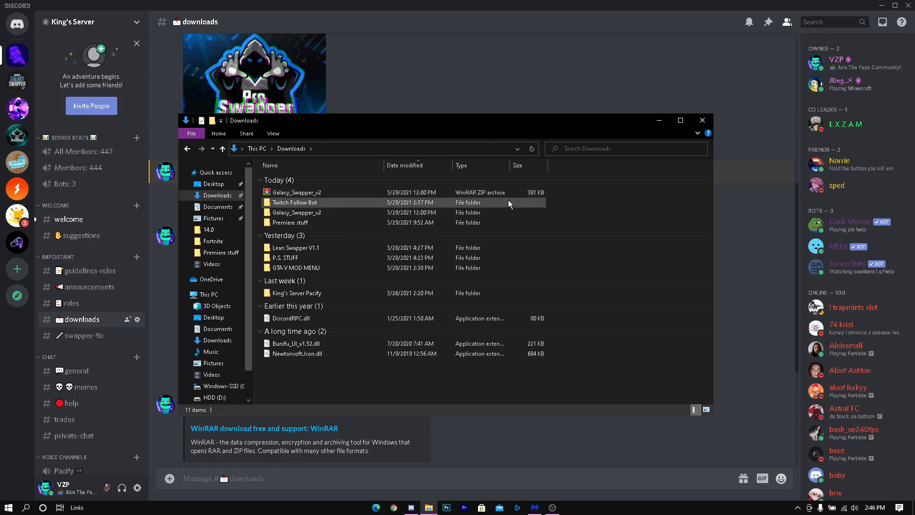
right_click(509, 203)
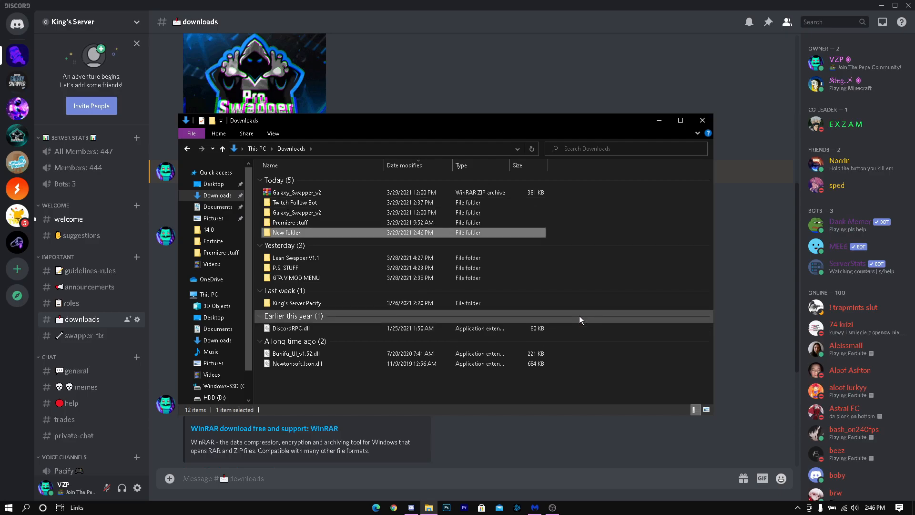
drag(287, 233, 344, 209)
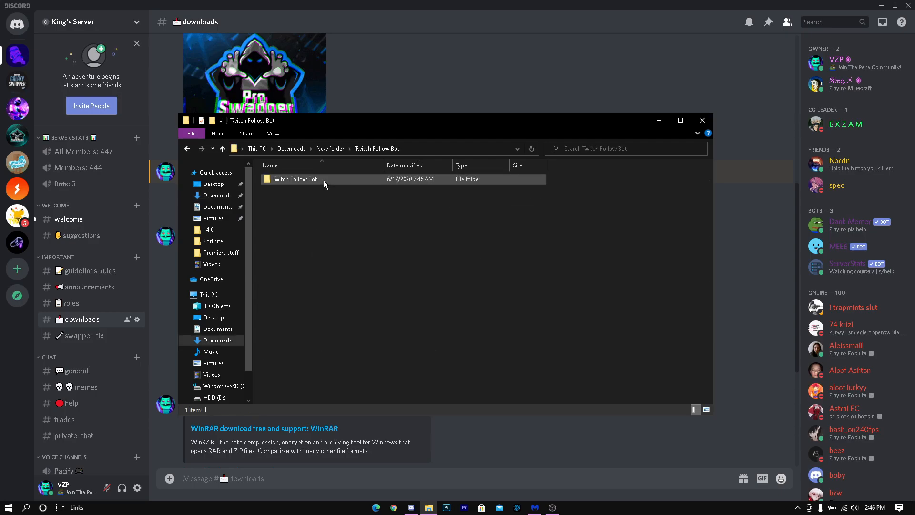
double_click(295, 179)
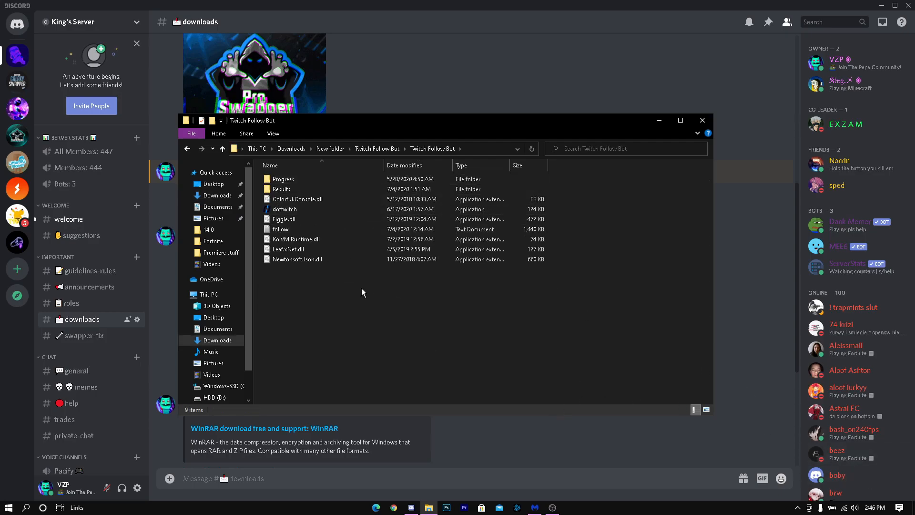
Step: Add the Twitch Follow Bot folder to Malwarebytes' Allow List, excluded from all detections
click(796, 508)
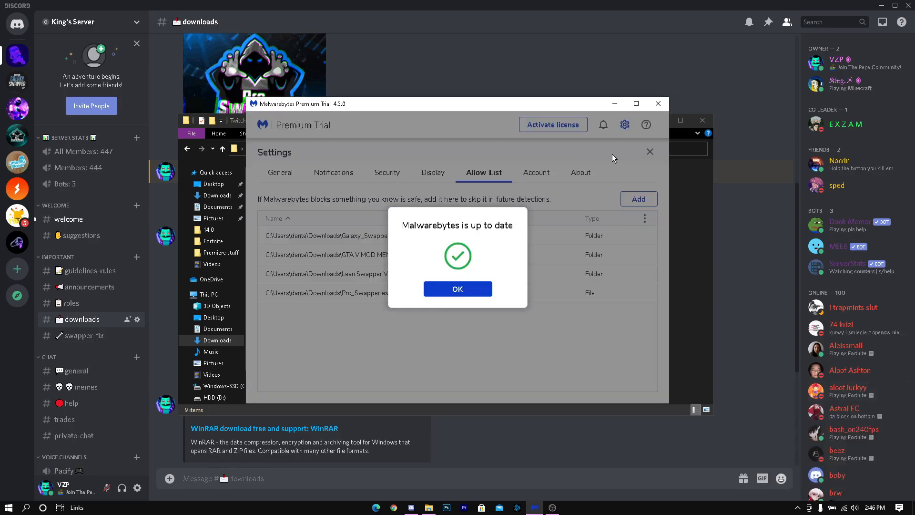
click(457, 289)
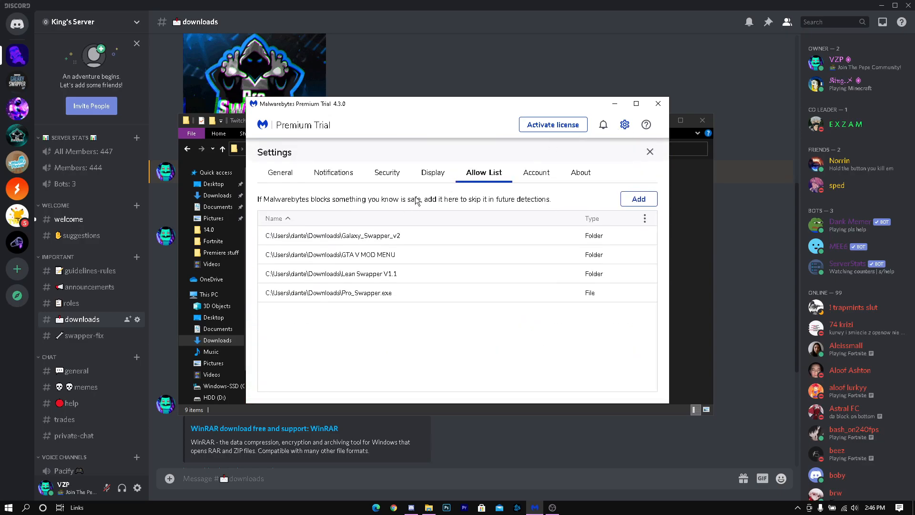
click(638, 199)
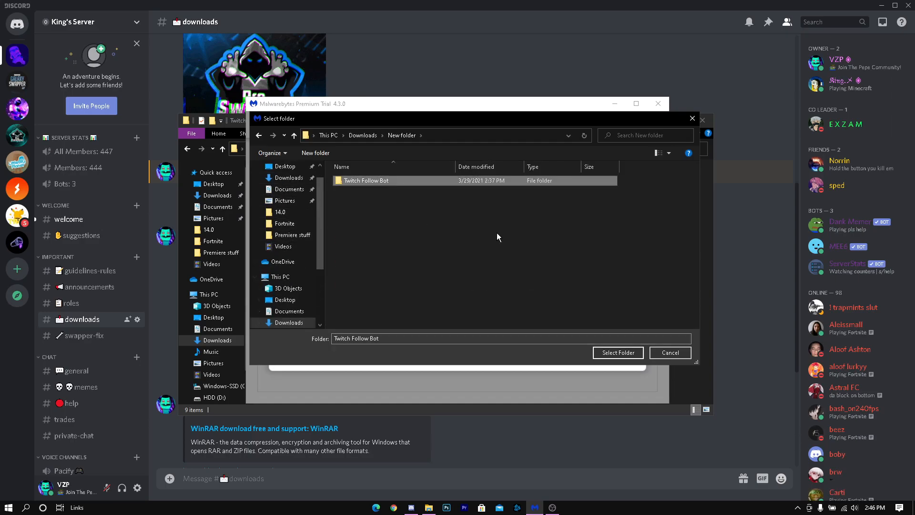
click(618, 353)
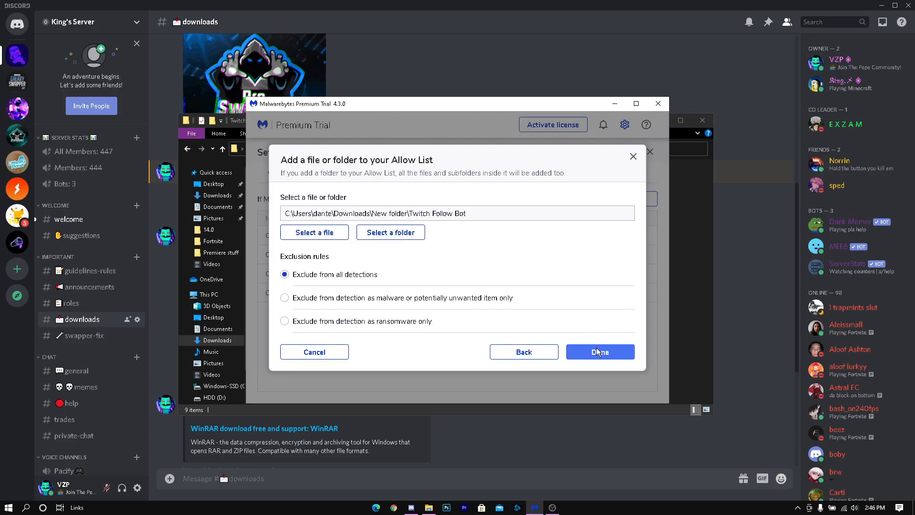
click(600, 352)
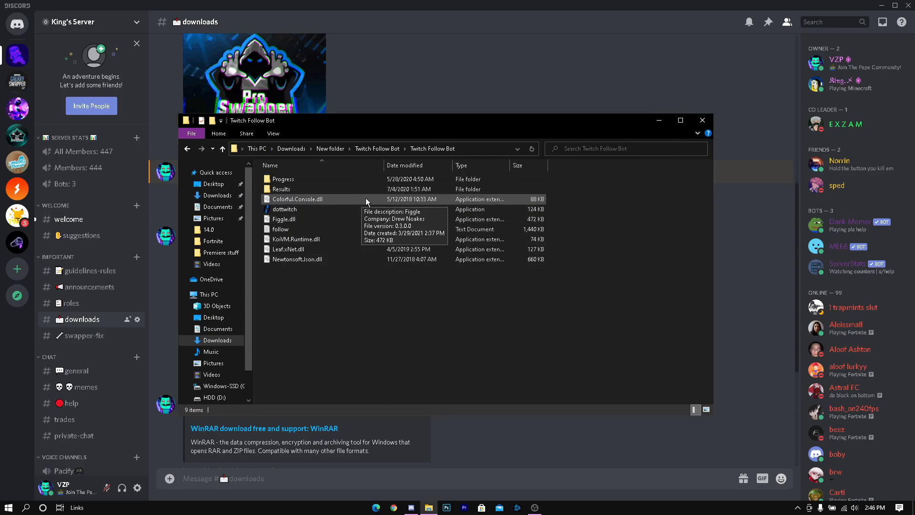
Step: View the follow text file, then launch dottwitch.exe from the Twitch Follow Bot folder
click(280, 229)
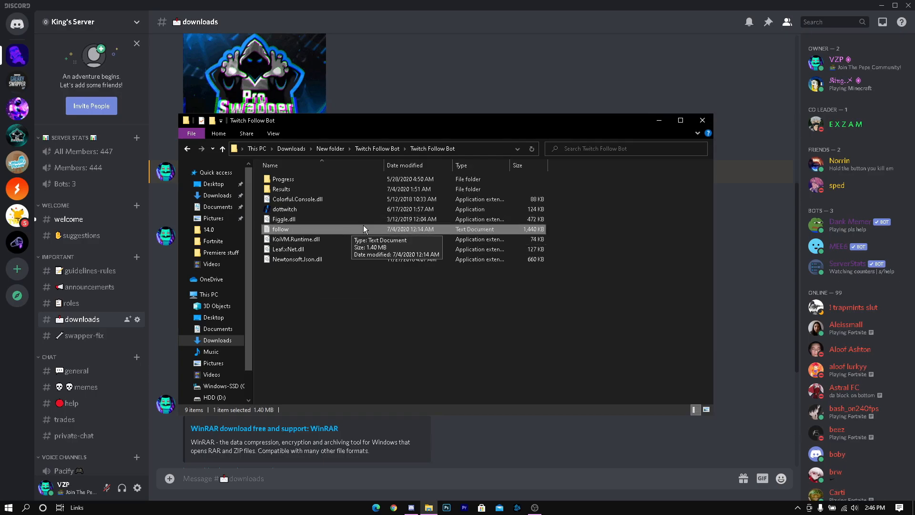
double_click(281, 229)
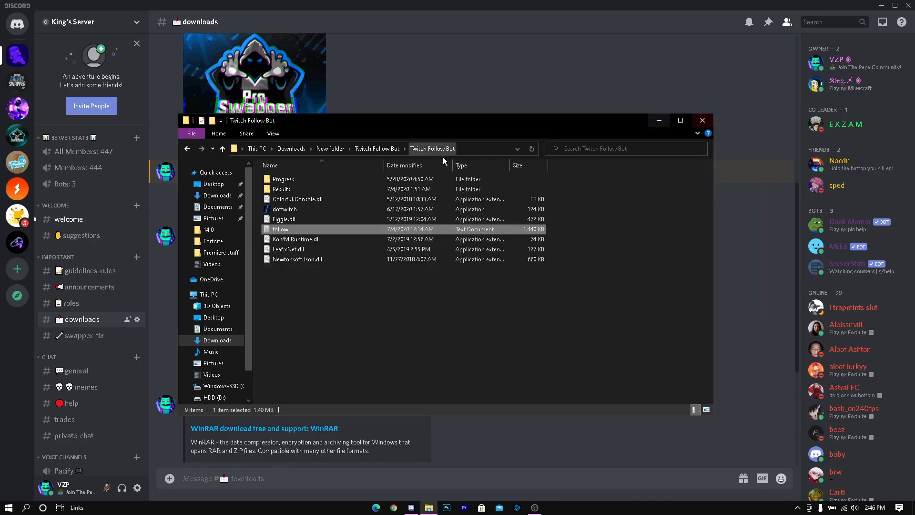
click(285, 209)
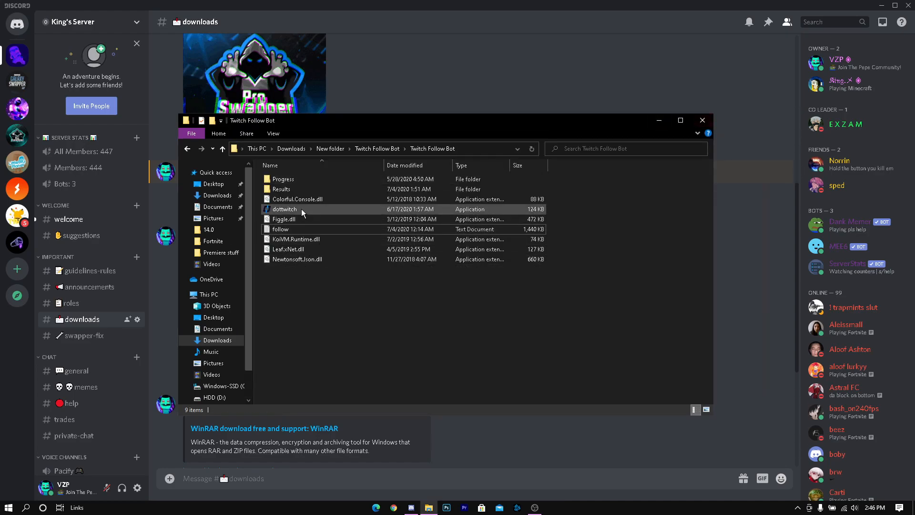
double_click(284, 209)
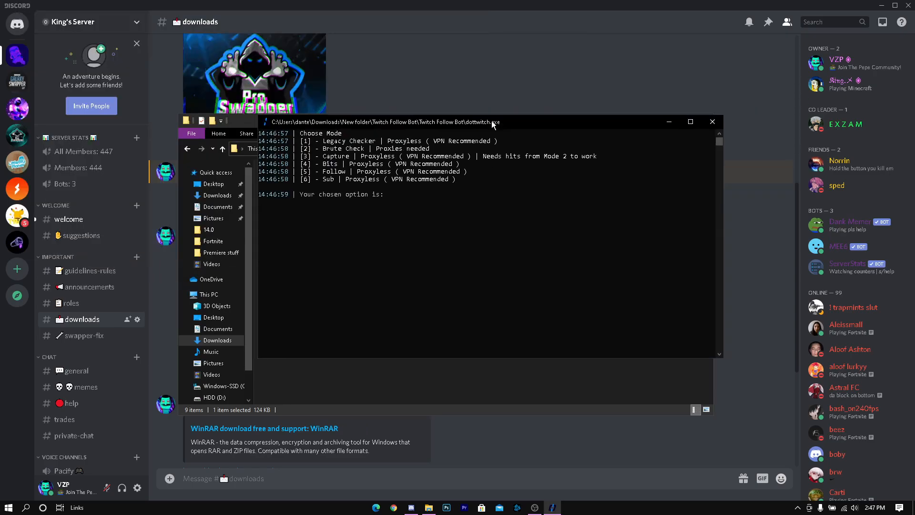
Step: Choose Follow mode 5 and target the channel jacksonofficial, confirming the module start
text(5)
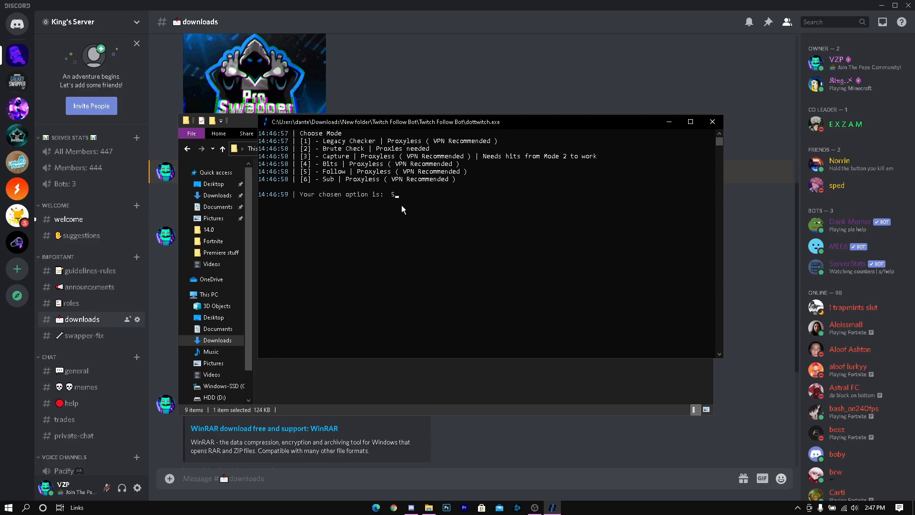
key(Enter)
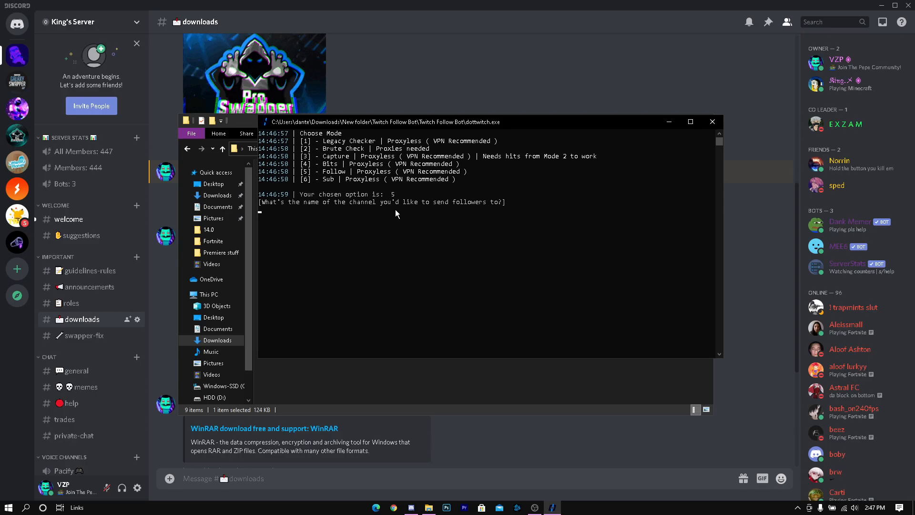
text(jackso)
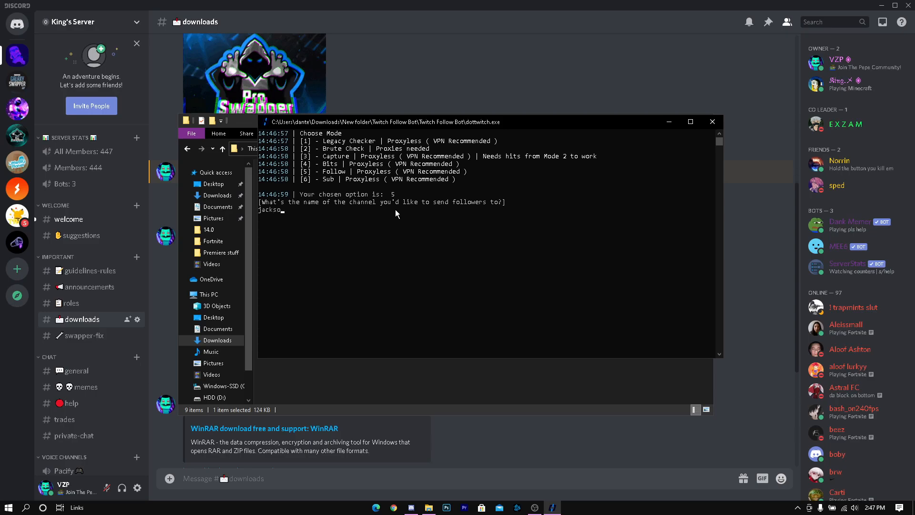
text(nofficial)
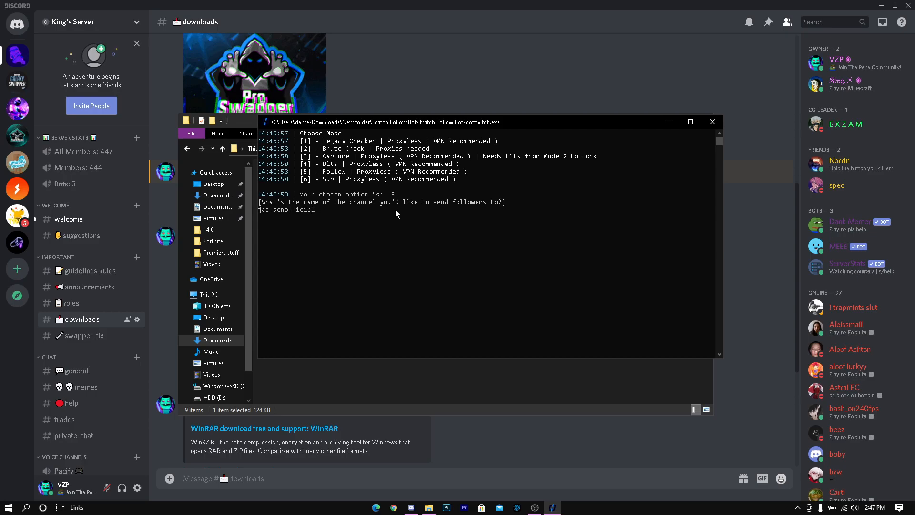
key(Enter)
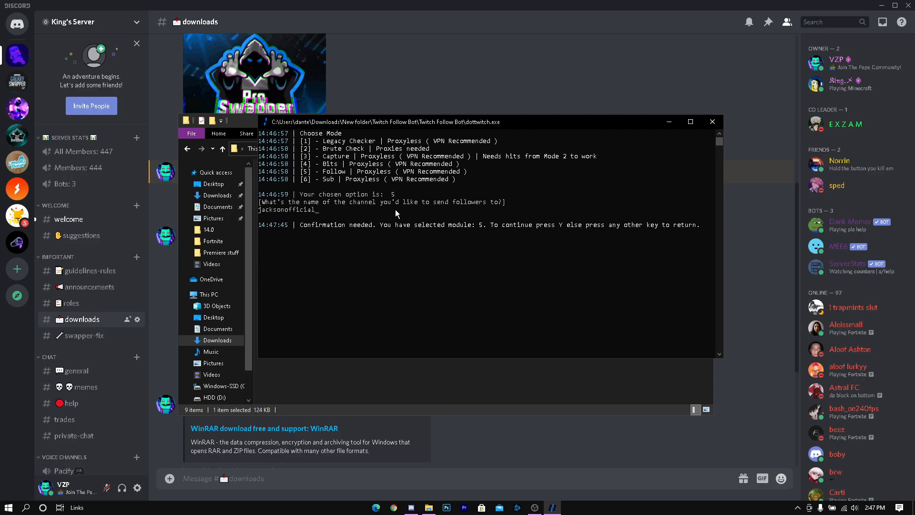
key(y)
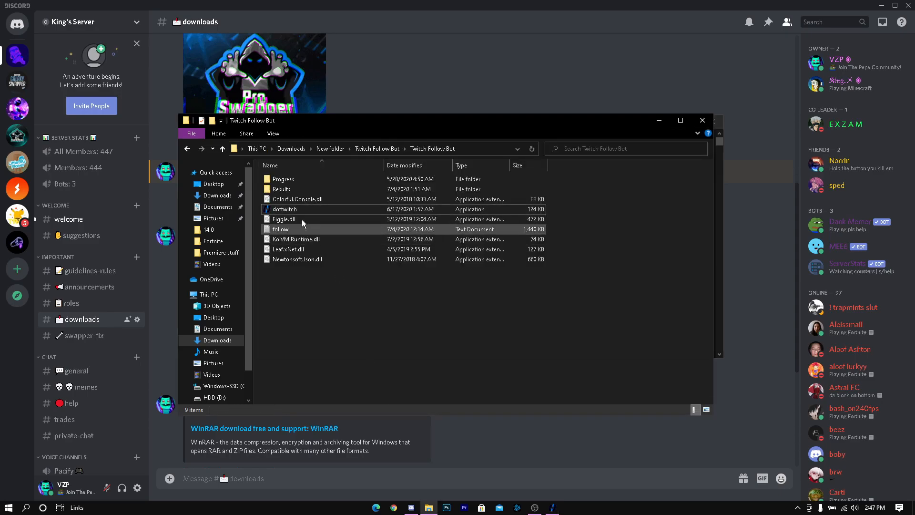
Step: Relaunch dottwitch, enter the follow accounts file name and answer y to resume the session
click(280, 228)
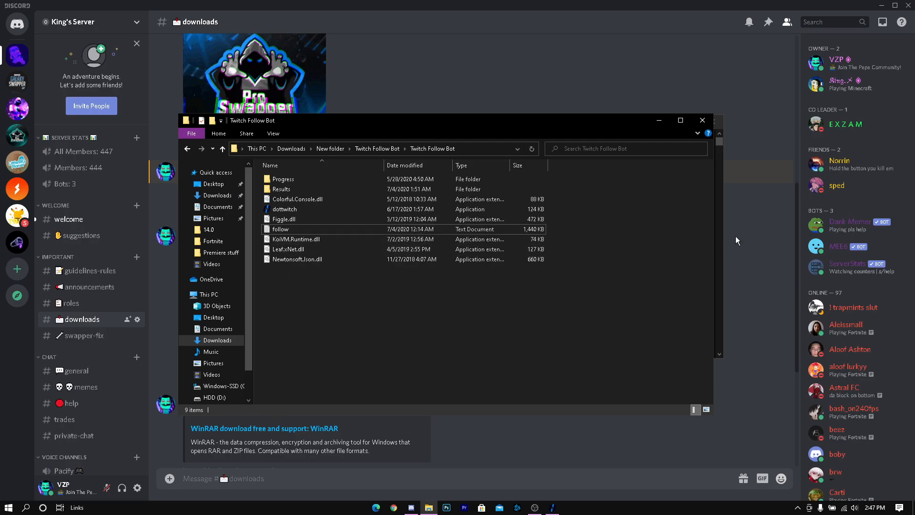
double_click(285, 209)
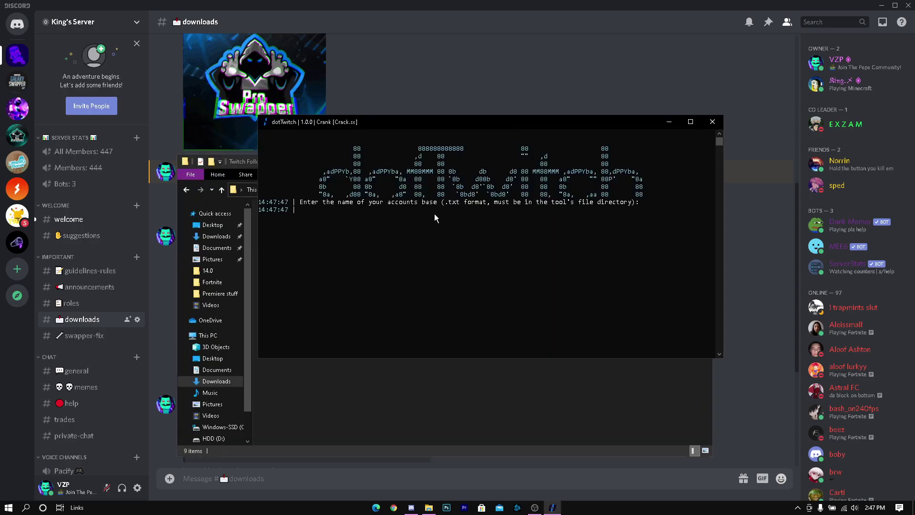
text(foloow)
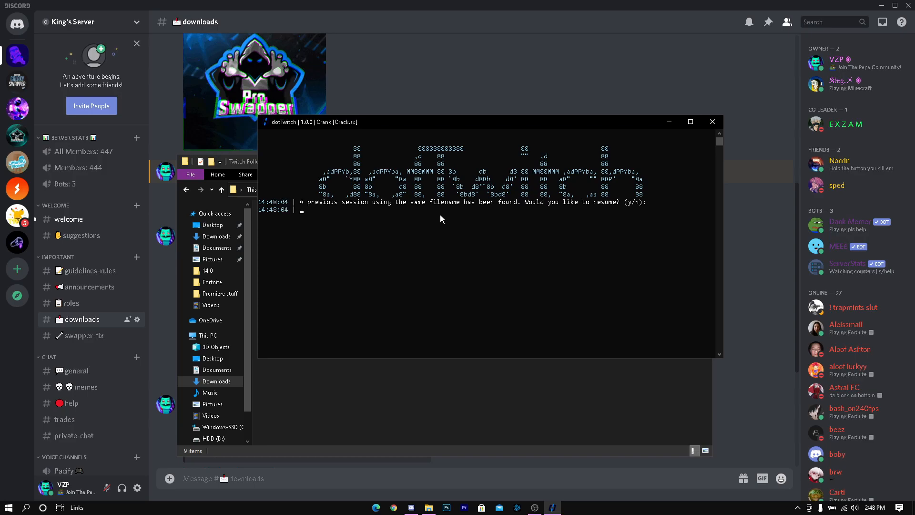
text(y)
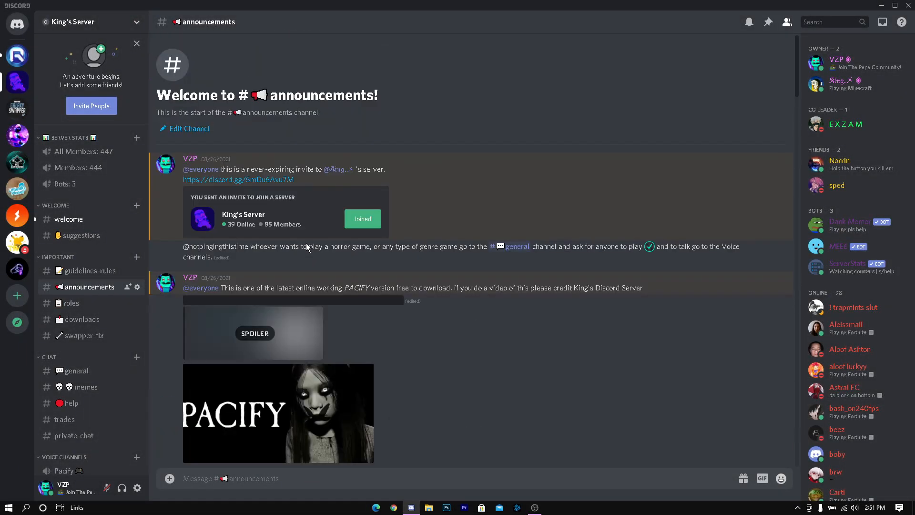
Step: Scroll down through the King's Server announcements before switching servers
scroll(down, 3)
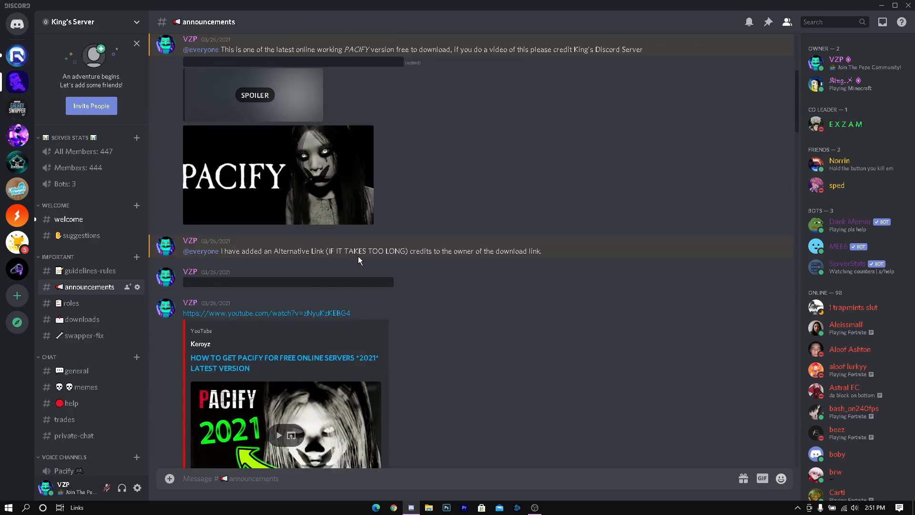
scroll(down, 3)
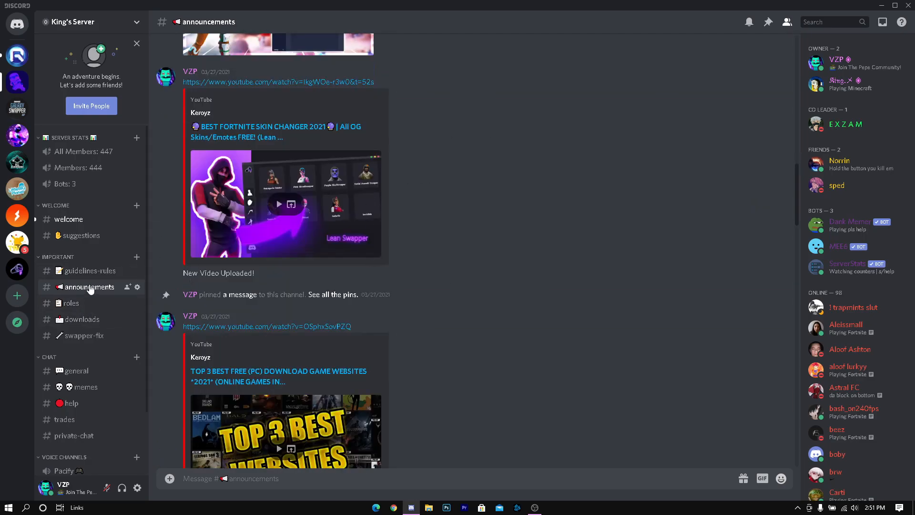
scroll(down, 3)
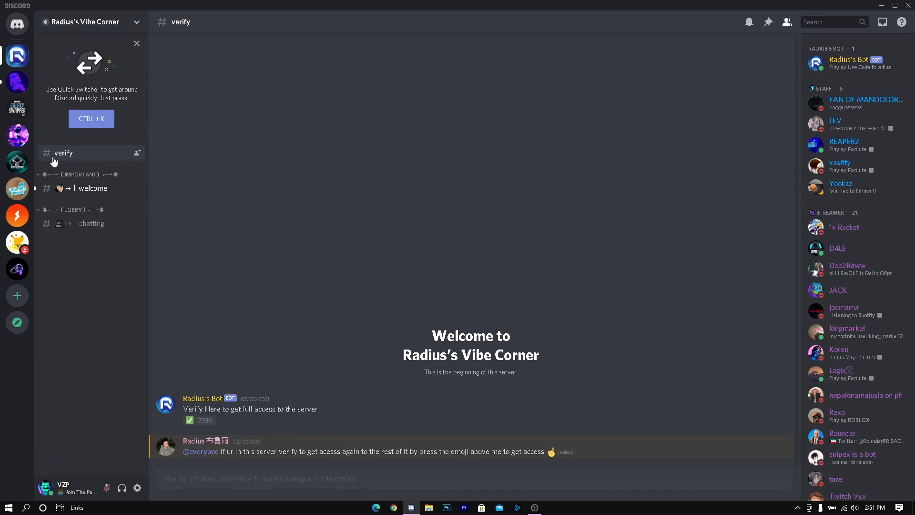
Step: Join the ZIXY server from its invite in Radius's Vibe Corner announcements and enter it
click(198, 419)
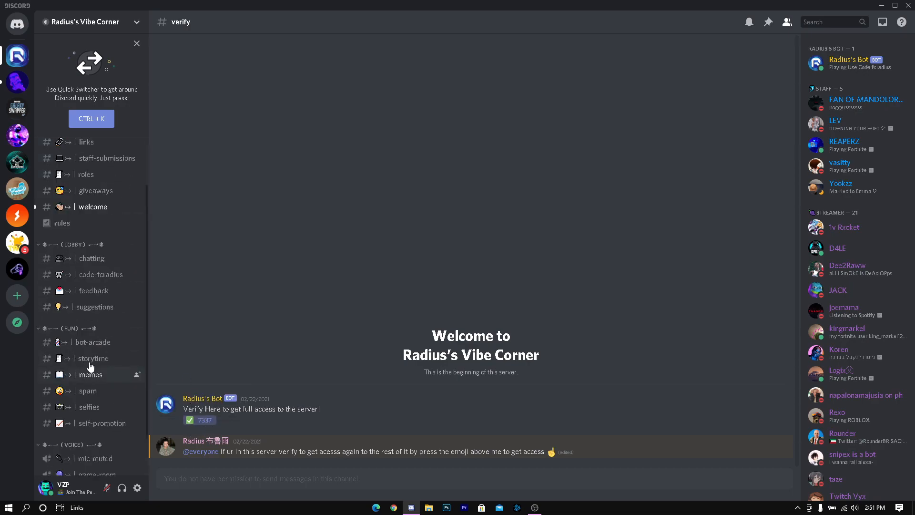
mouse_move(109, 326)
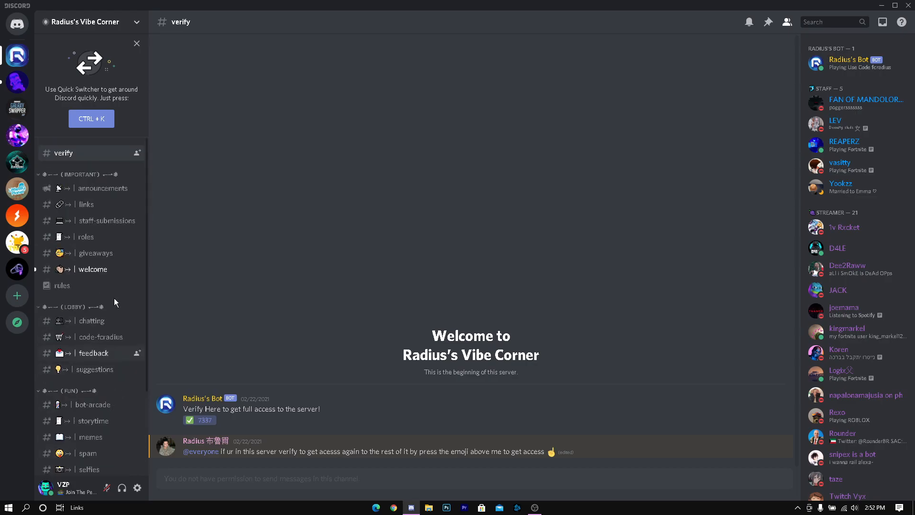
click(103, 187)
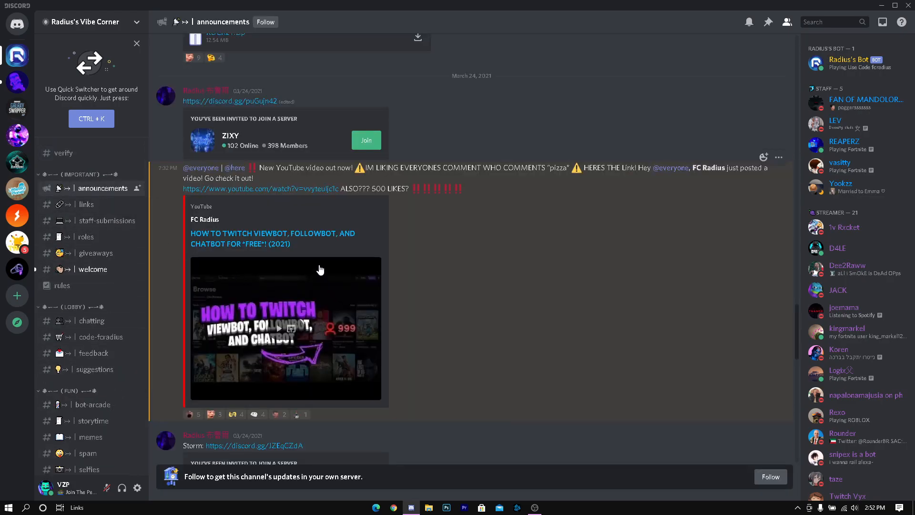
scroll(down, 3)
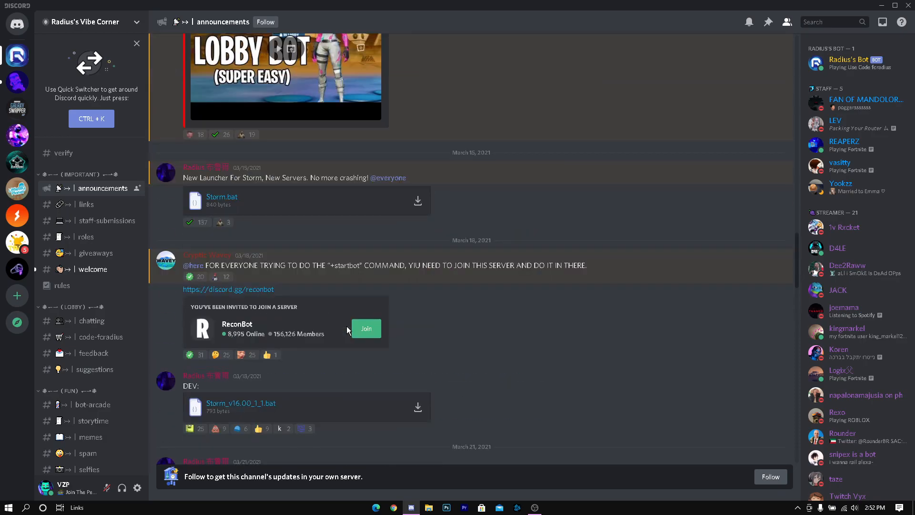
scroll(down, 3)
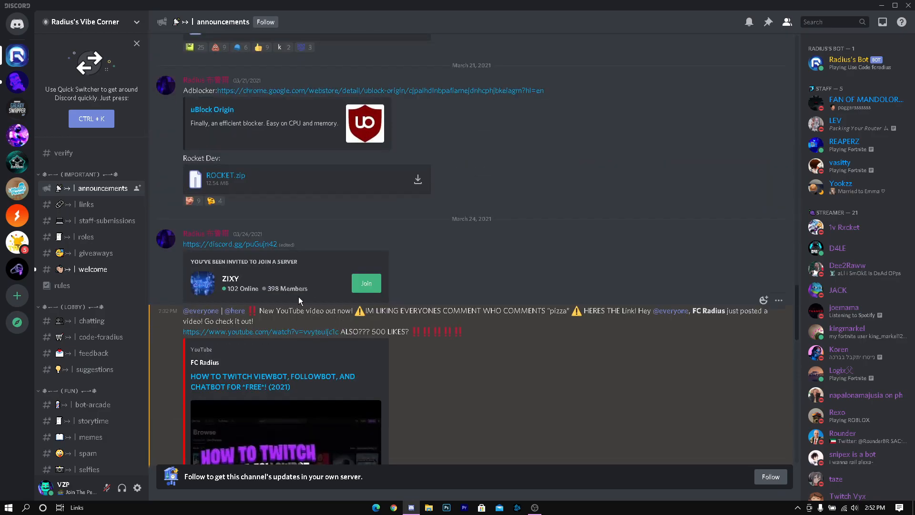
click(366, 283)
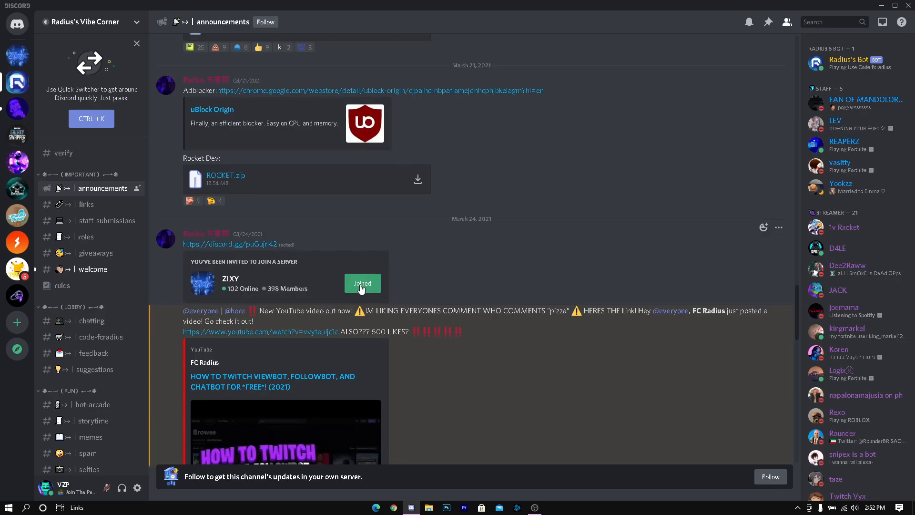
click(362, 283)
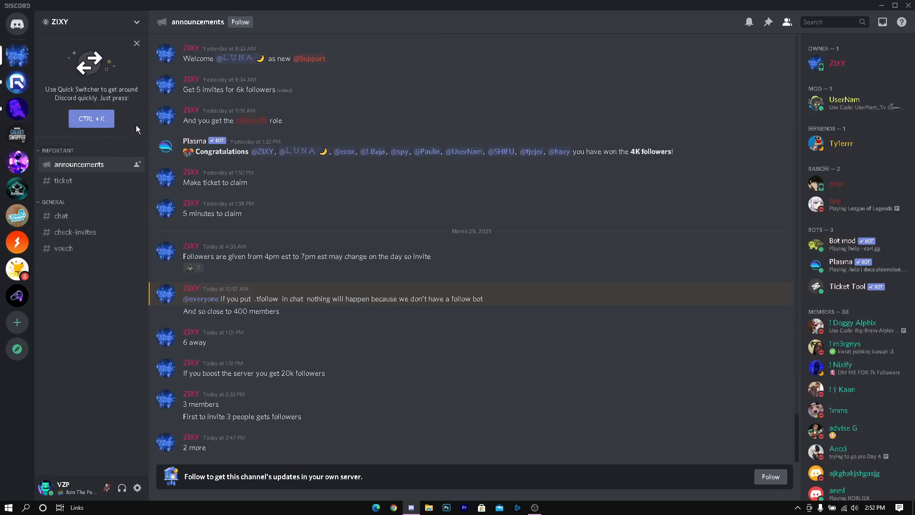
mouse_move(395, 202)
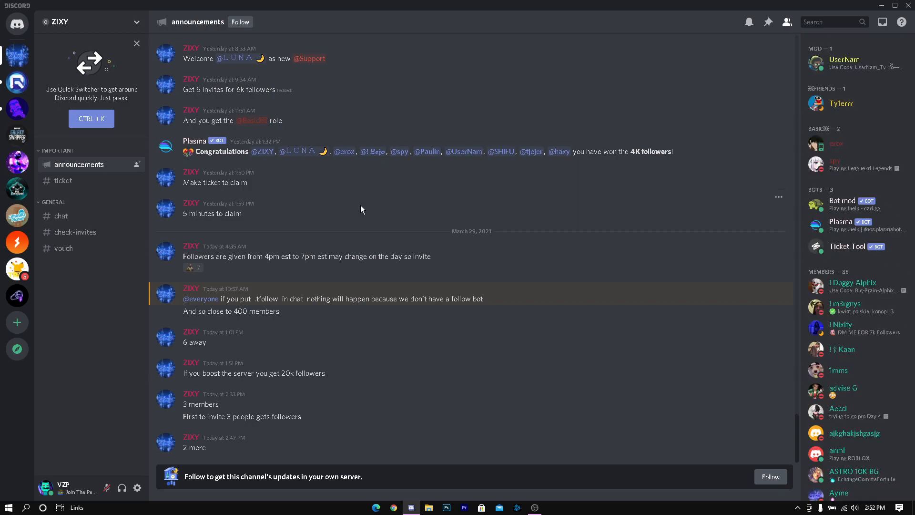
mouse_move(178, 187)
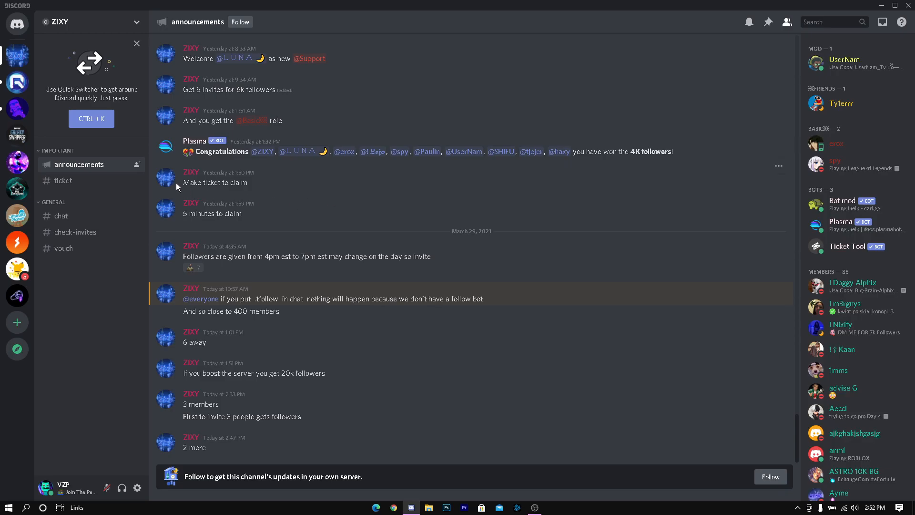
mouse_move(97, 189)
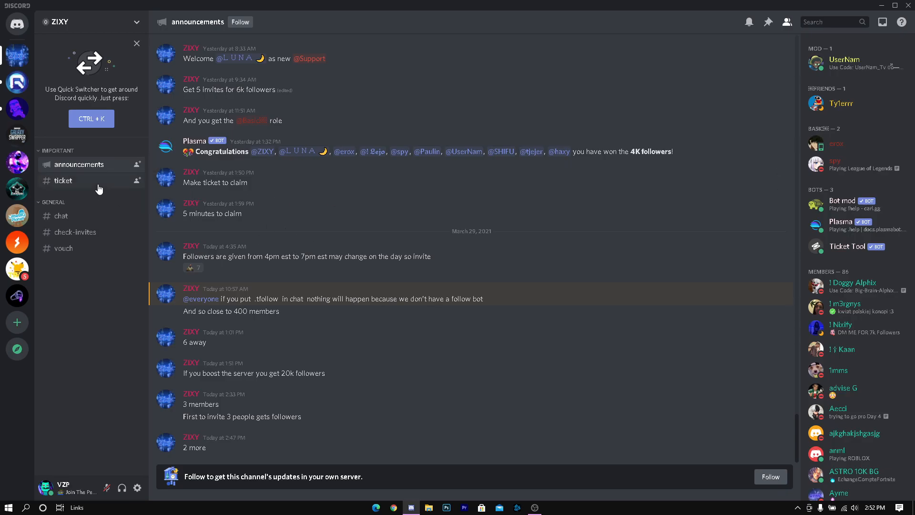
mouse_move(775, 192)
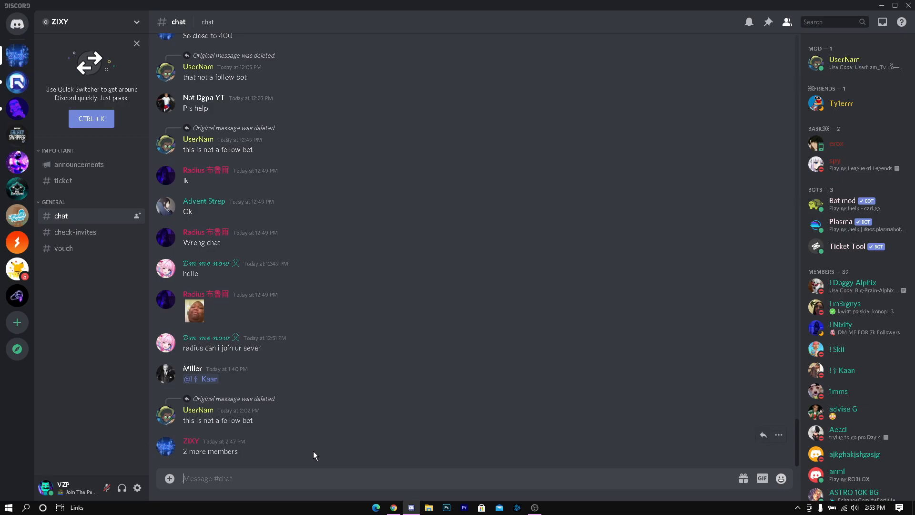
text(#tfl)
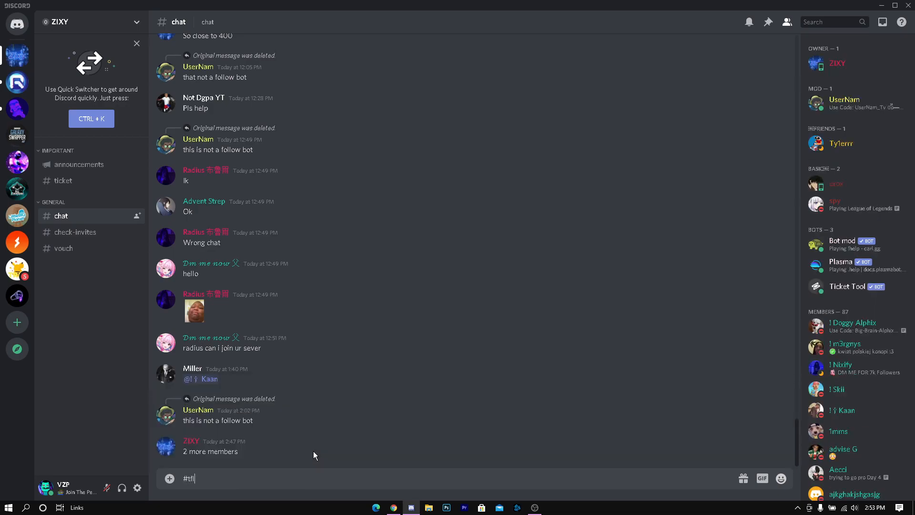
text(ollow)
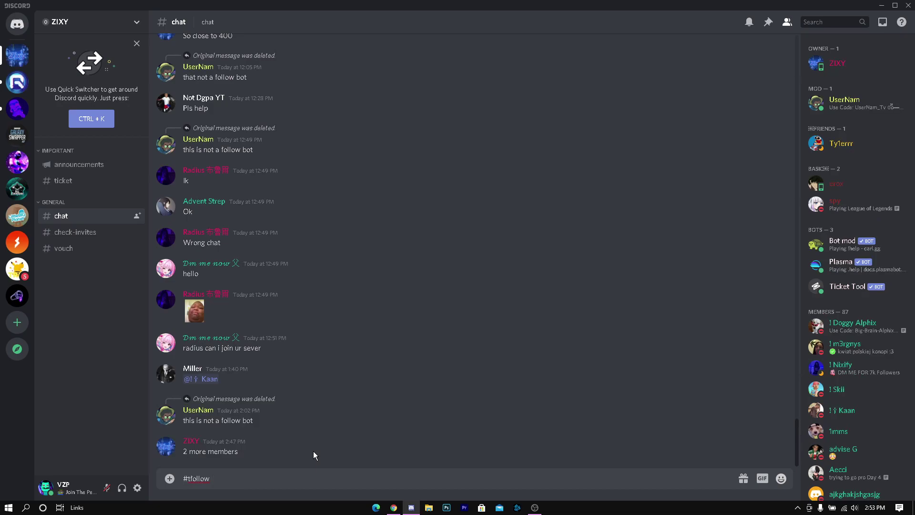
text(jac)
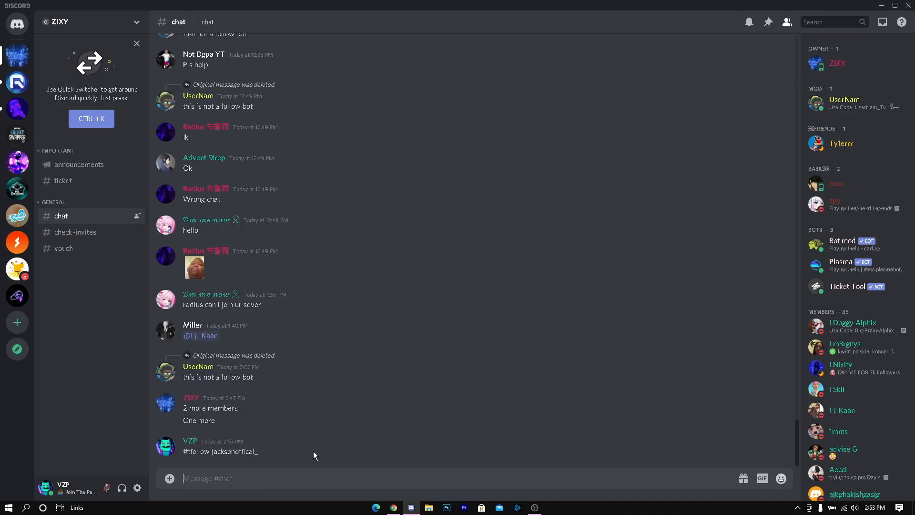
mouse_move(517, 268)
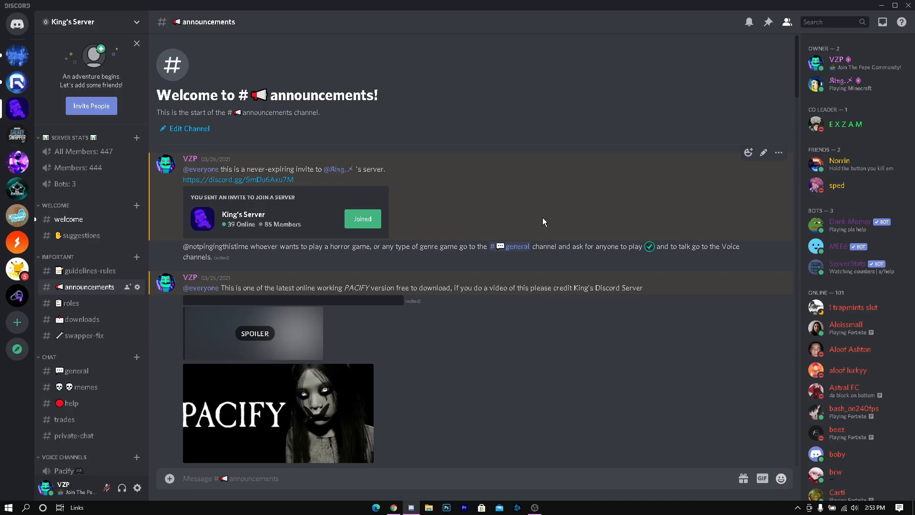
mouse_move(473, 200)
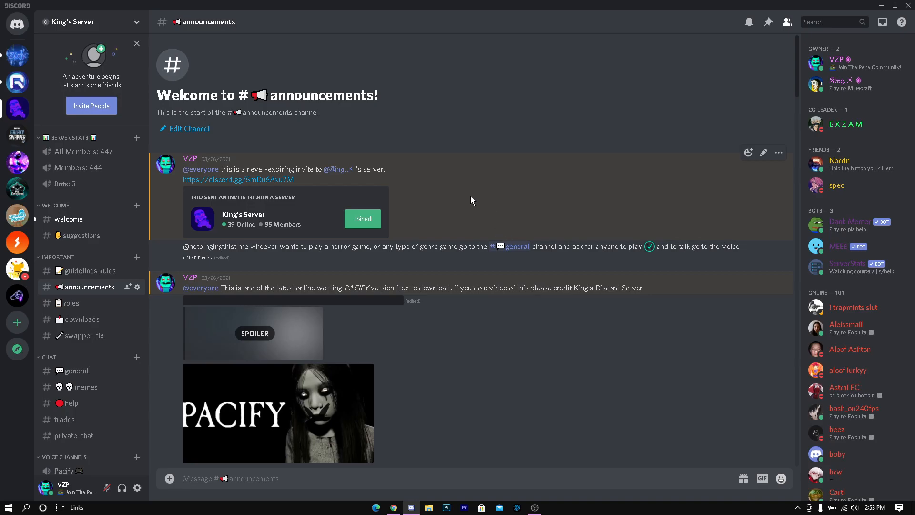